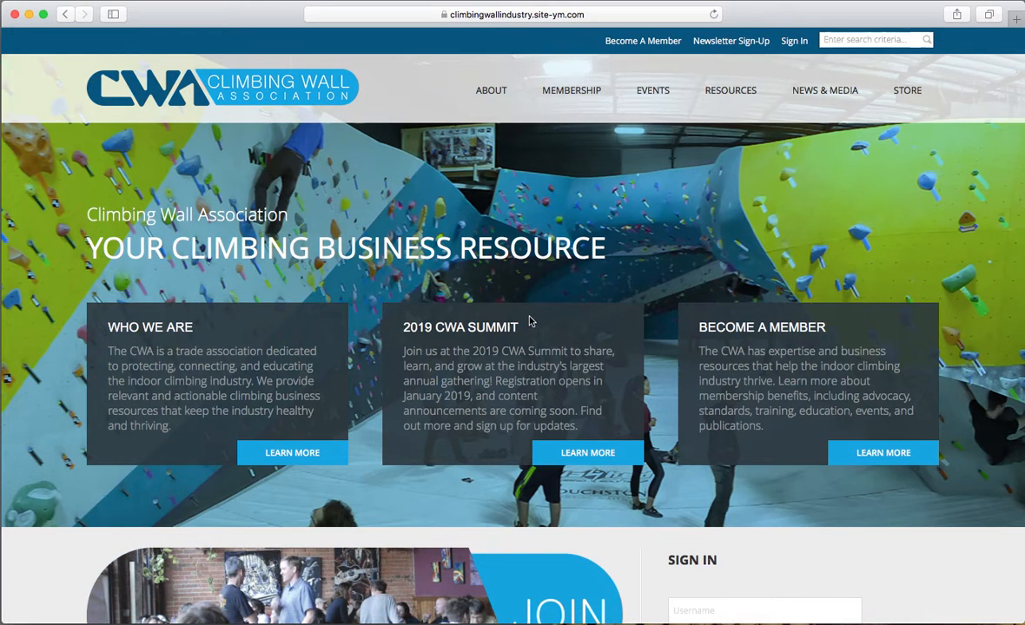
mouse_move(403, 382)
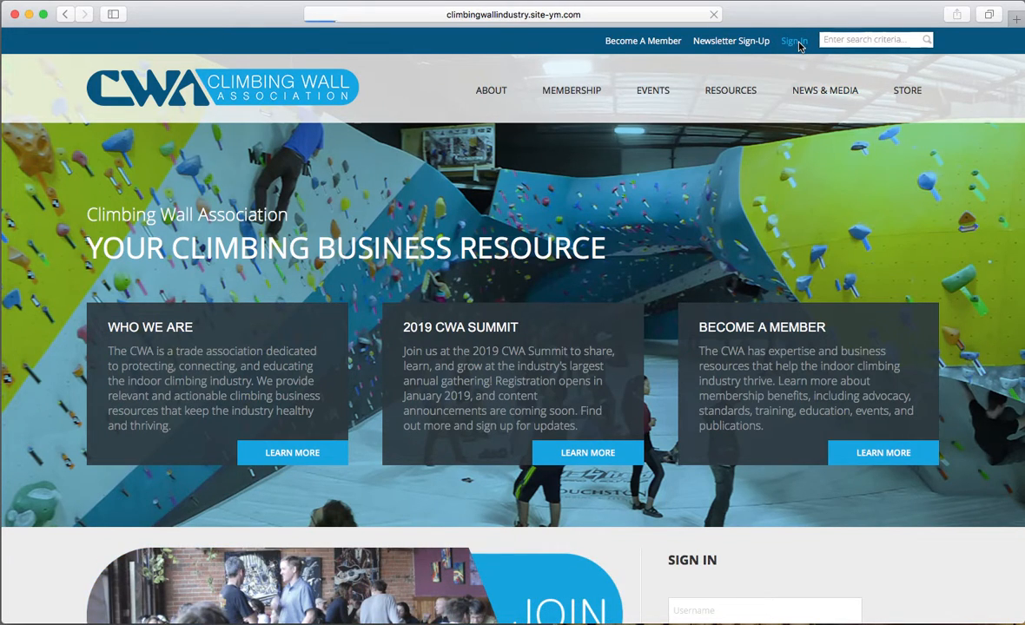
Go from Sign In to the password reset page via 'Click here to reset your password'.
click(794, 41)
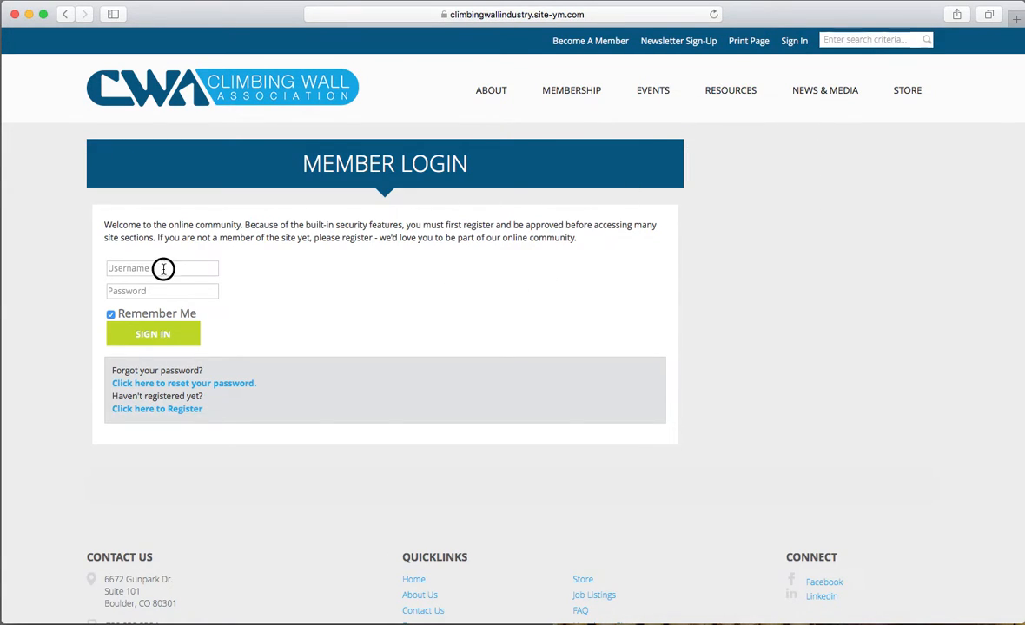
click(162, 267)
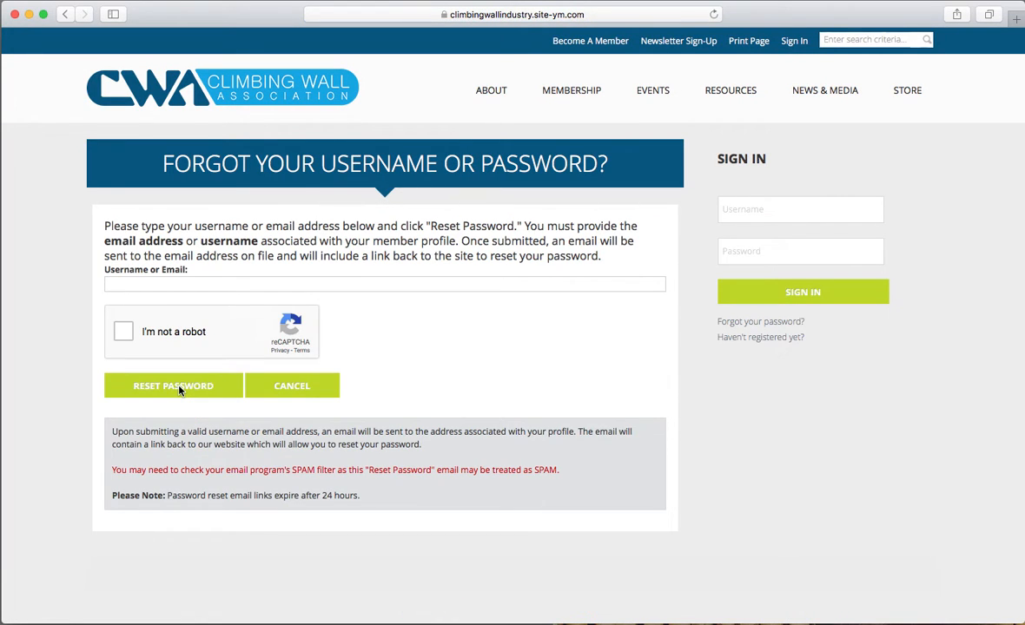
Enter the laura@ email in the Username or Email field using the autocomplete suggestion.
click(385, 283)
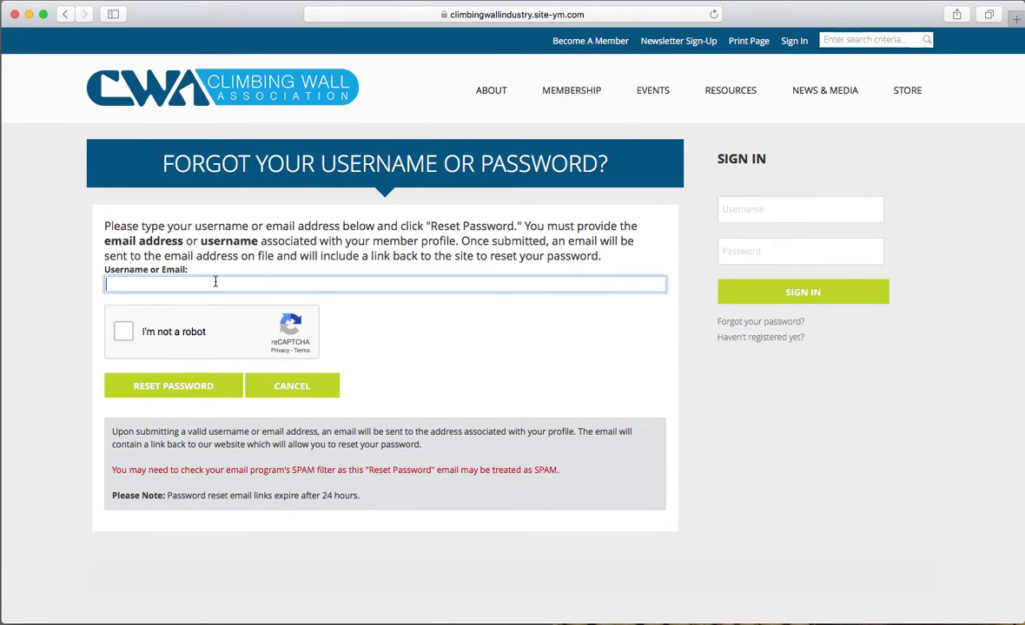
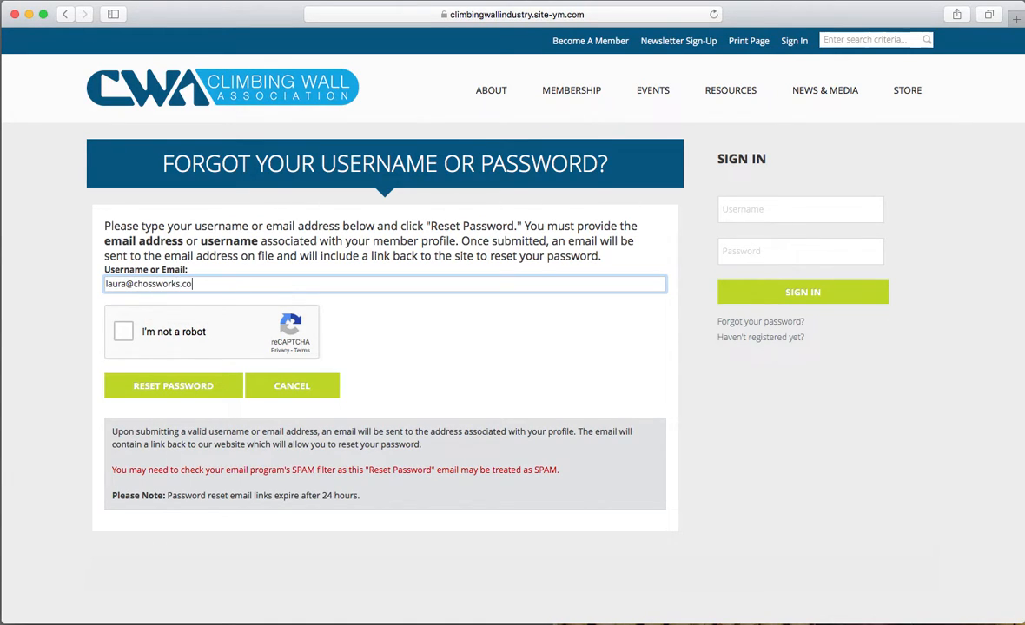
click(123, 331)
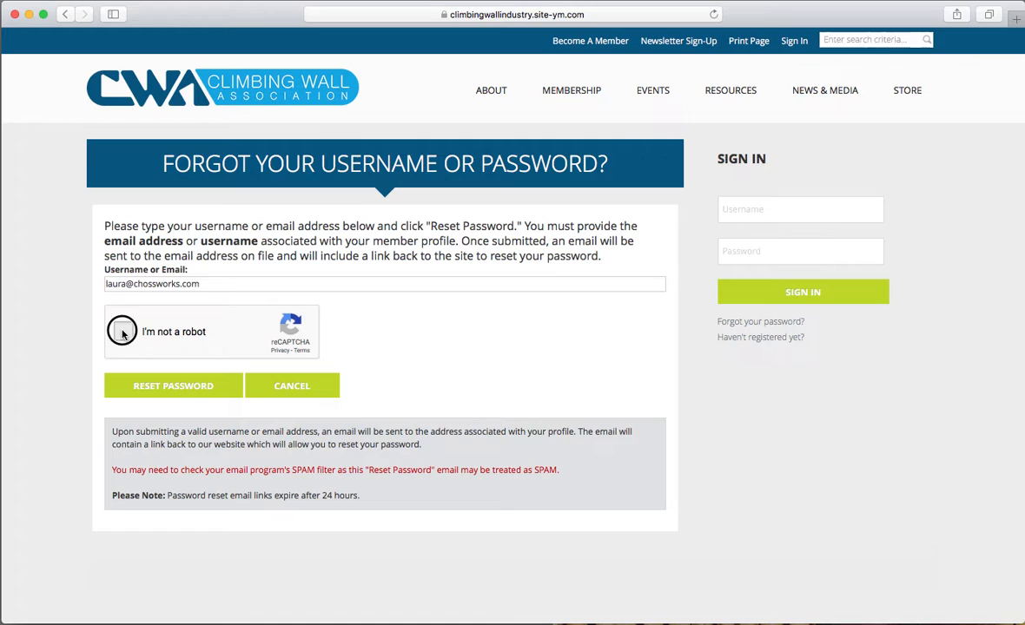
Pass the reCAPTCHA crosswalk challenge, skip the buses round, and cancel back to Member Login.
click(122, 332)
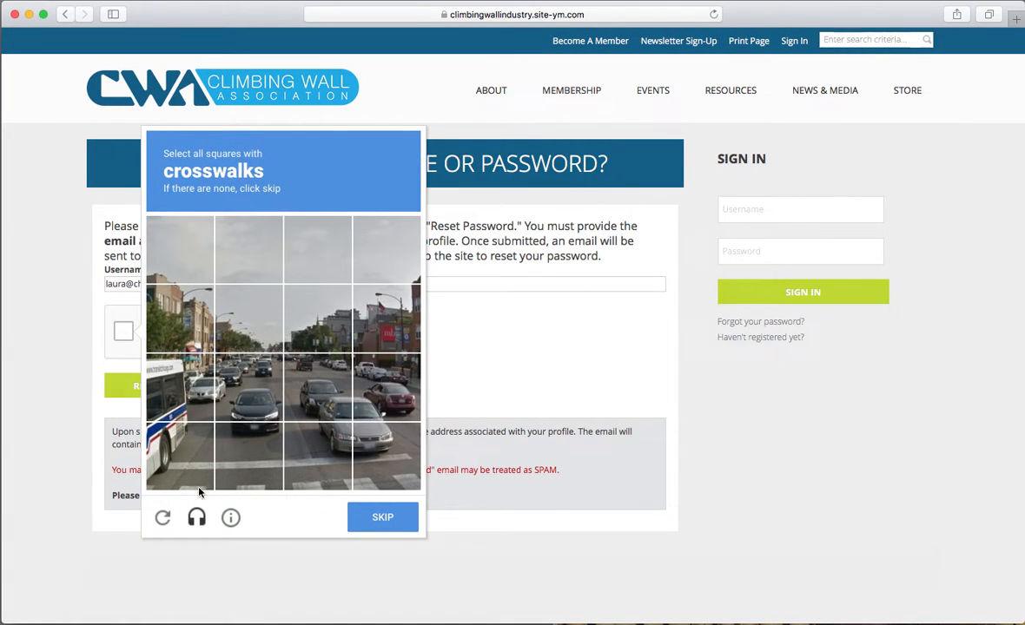
click(180, 456)
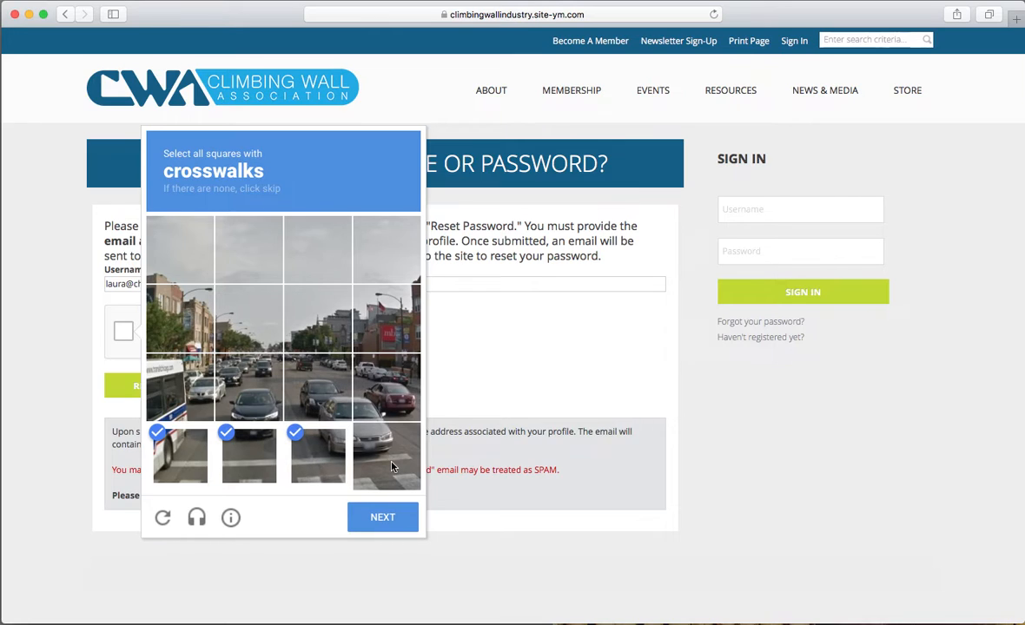
click(382, 517)
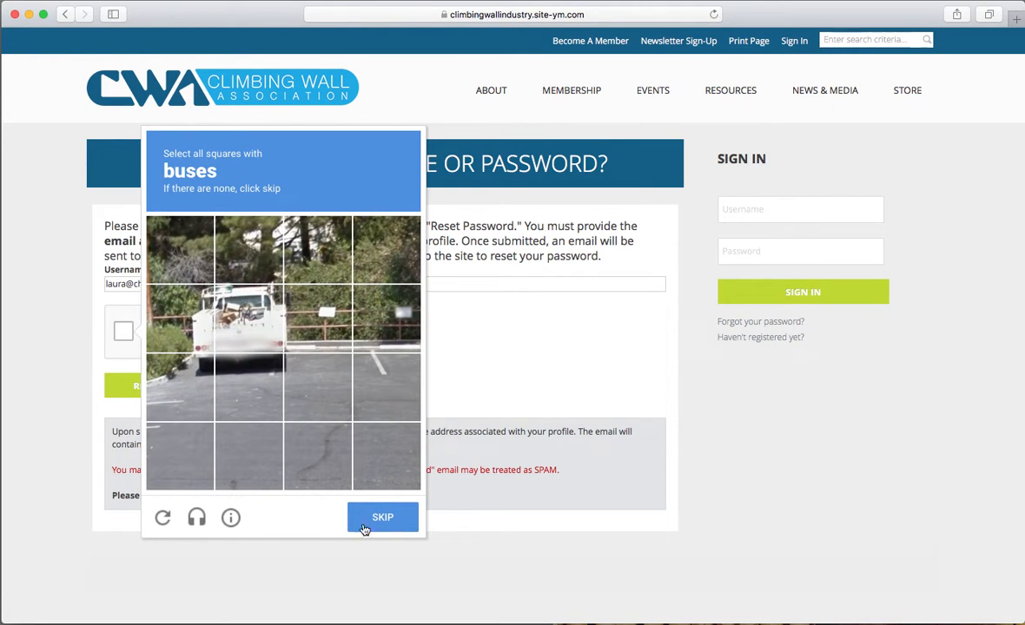
click(382, 517)
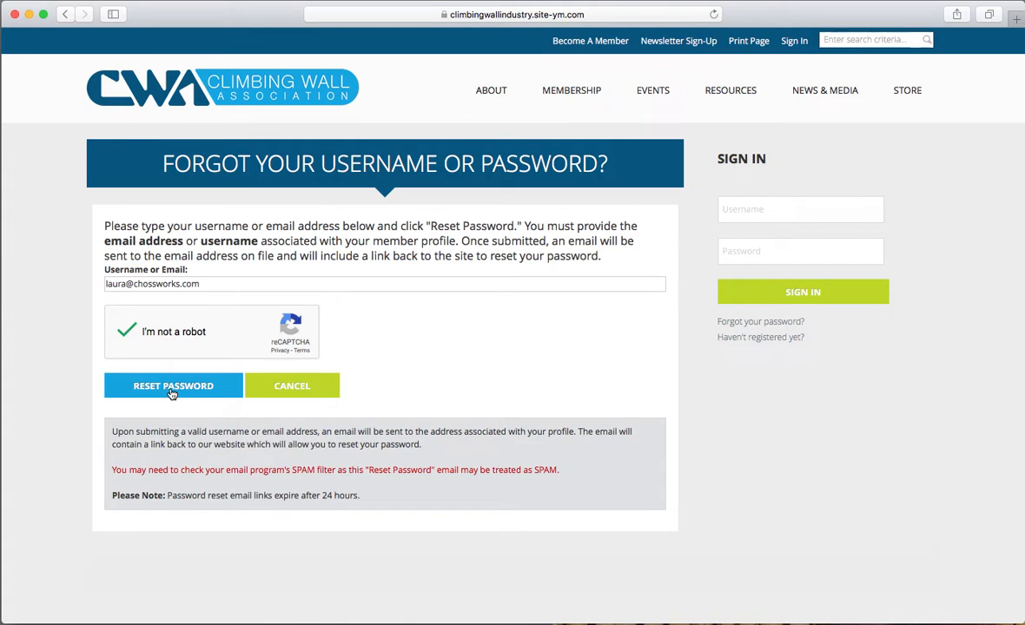
click(173, 386)
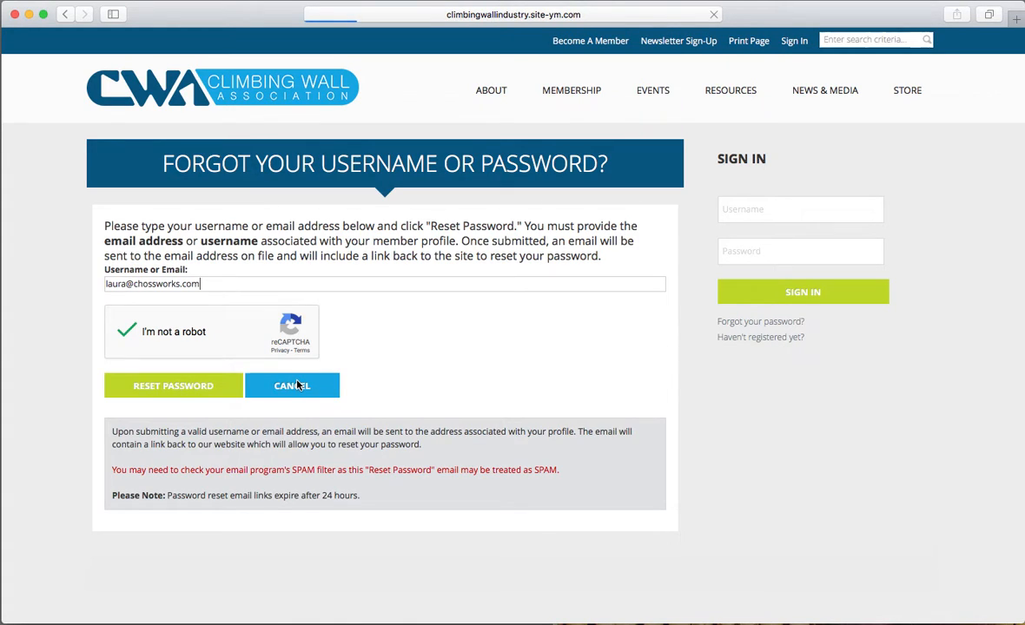
click(292, 386)
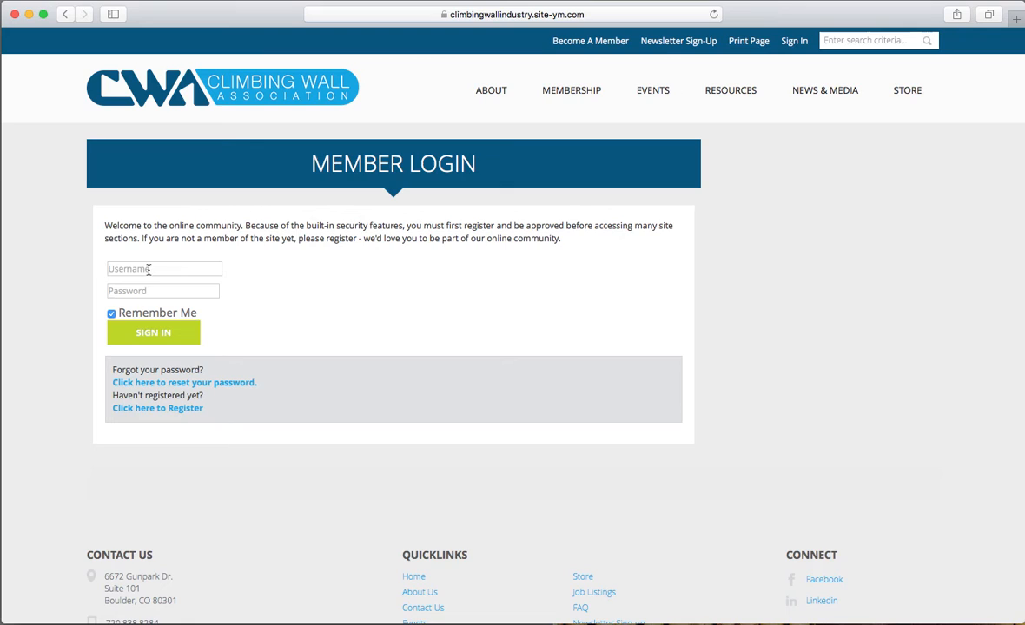
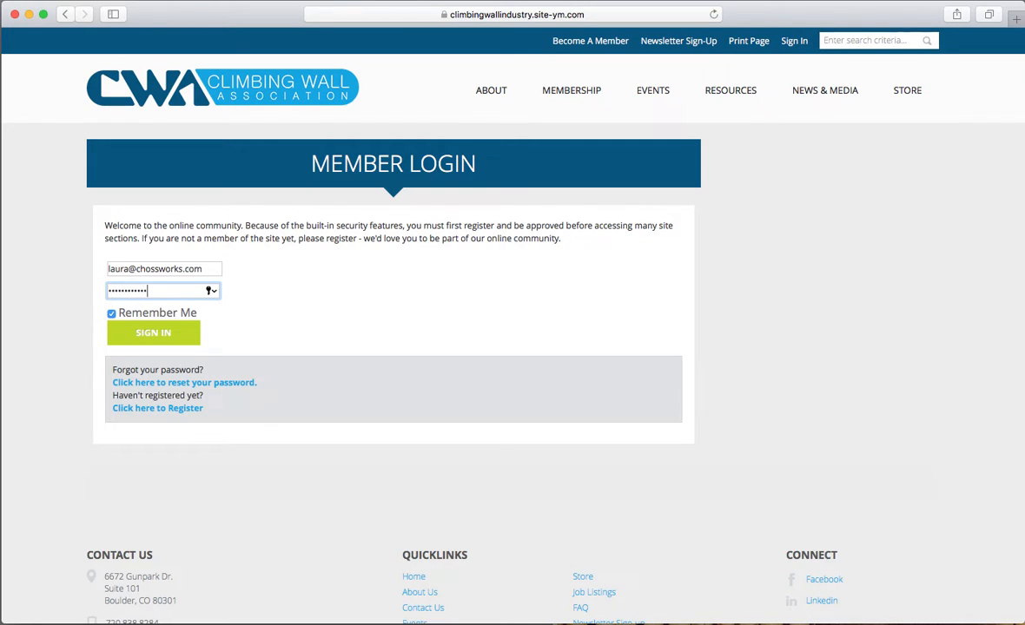
click(153, 333)
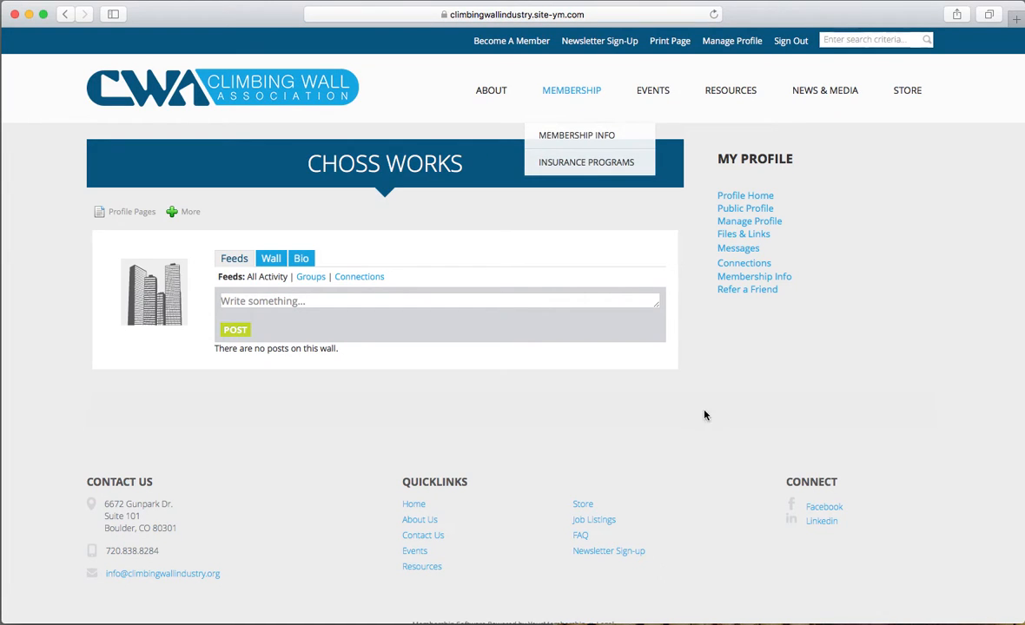
mouse_move(723, 406)
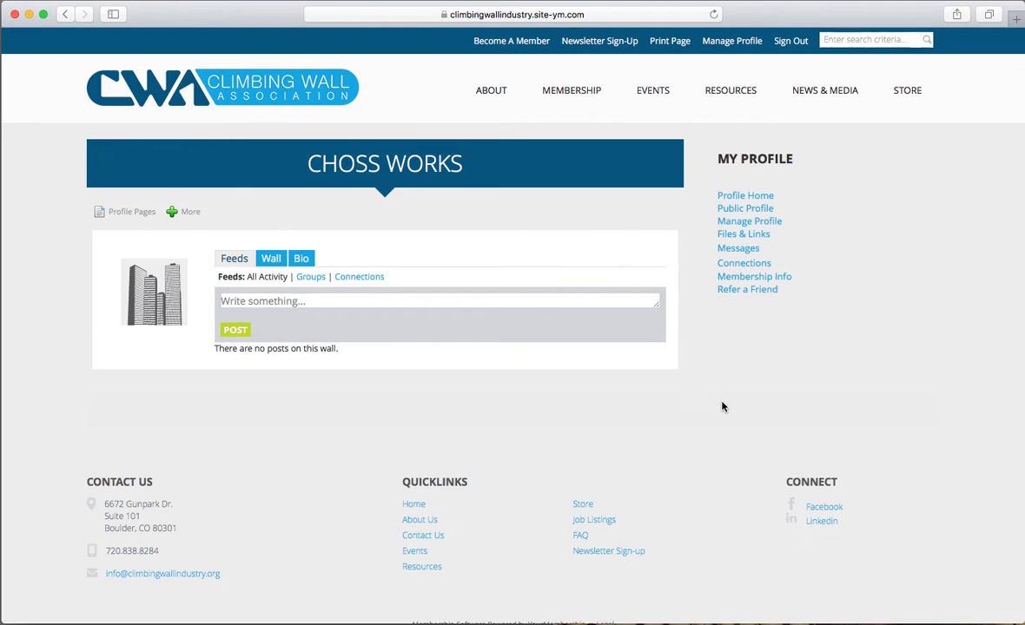
mouse_move(812, 299)
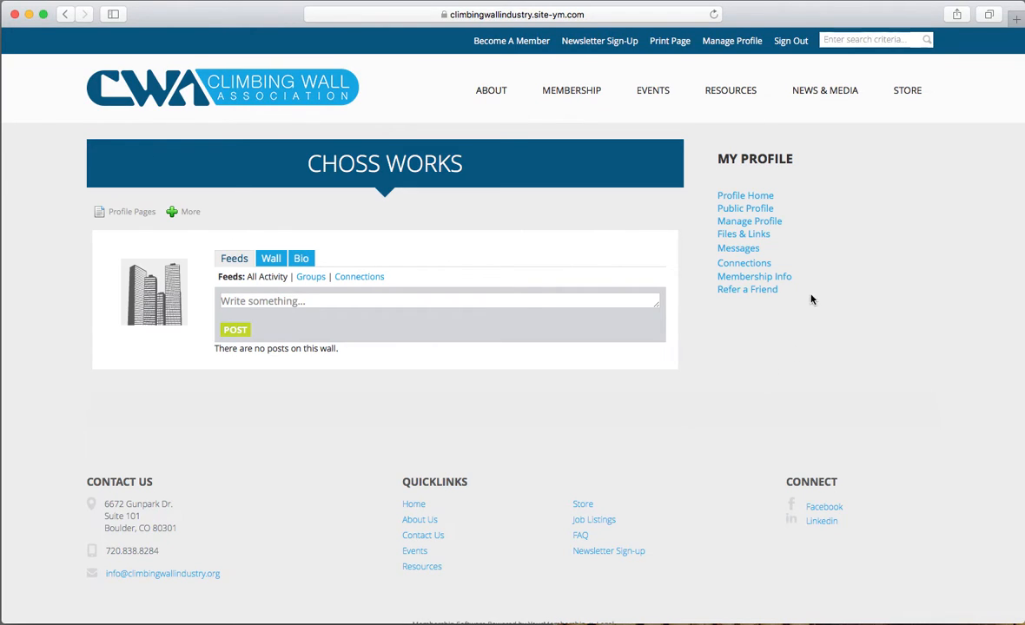
mouse_move(734, 222)
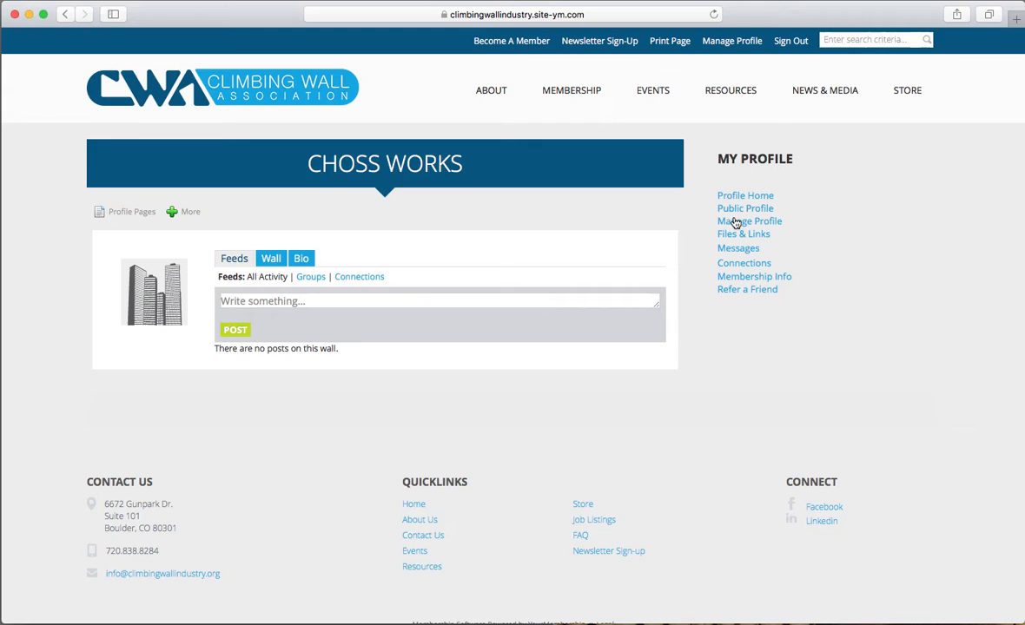
Open Manage Profile from the My Profile sidebar.
click(749, 221)
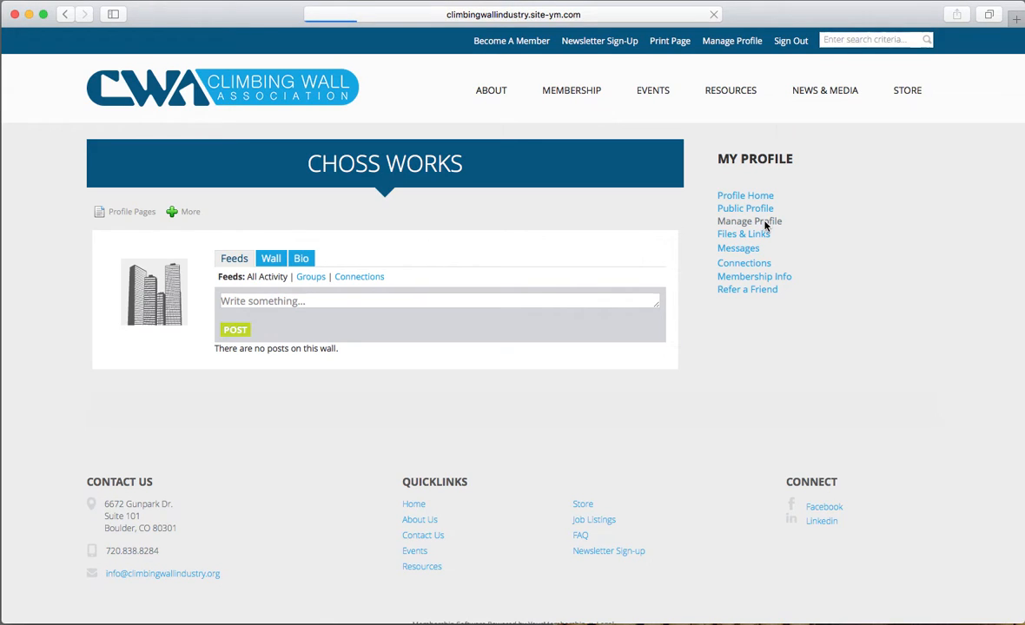
click(749, 221)
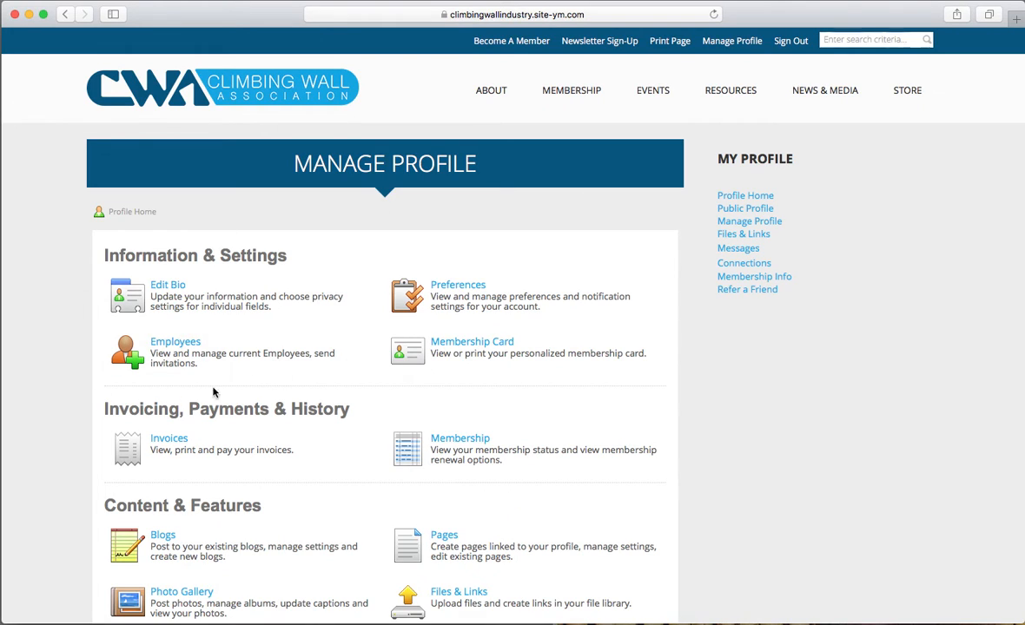
mouse_move(126, 469)
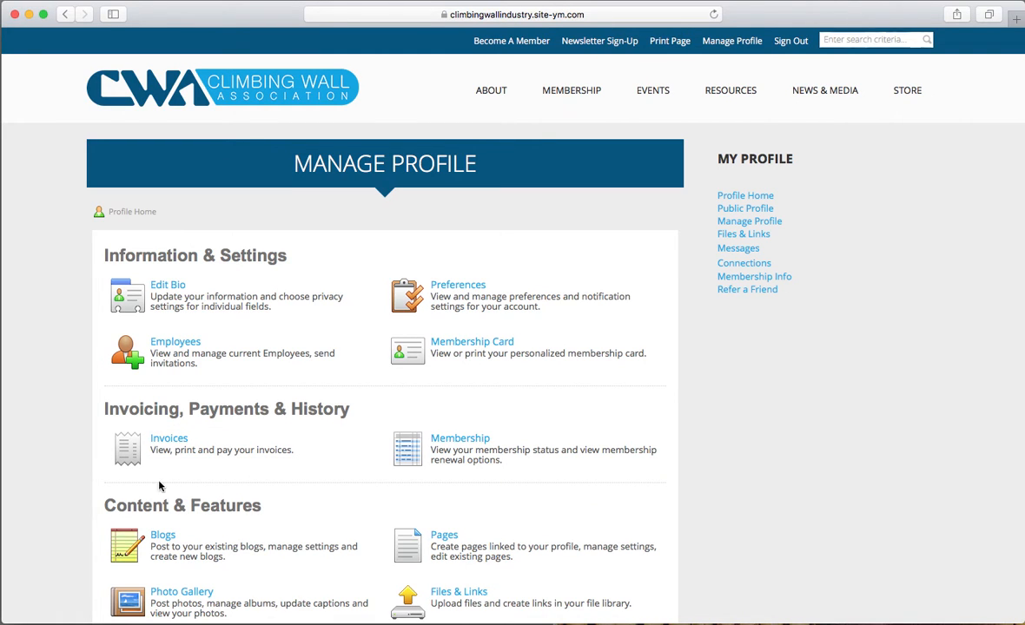
Scroll down Manage Profile to Messaging, Connections, Referrals and Blog Subscriptions under Community.
scroll(down, 3)
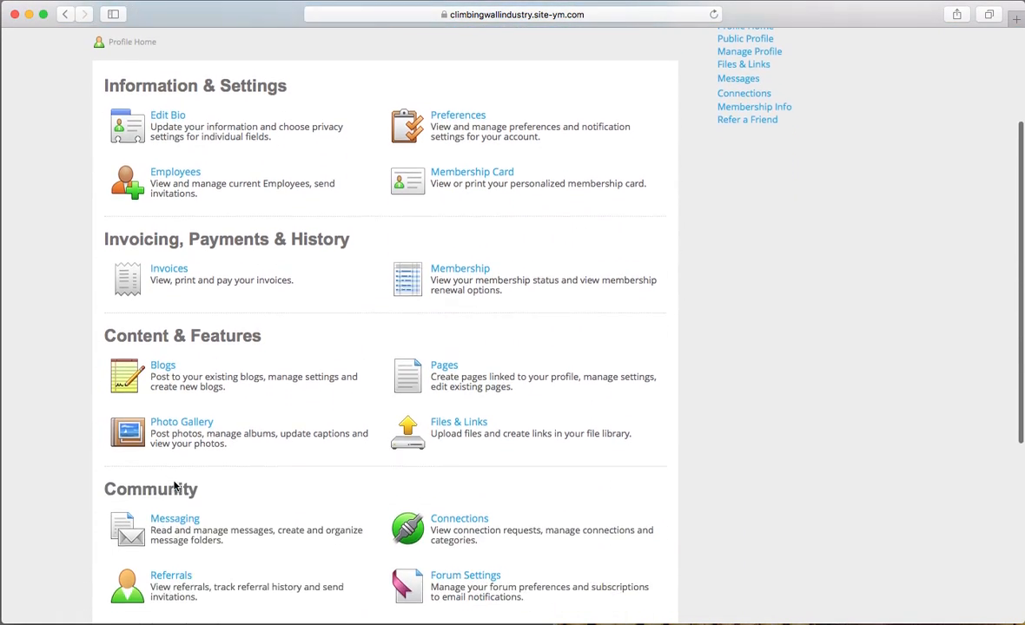
scroll(down, 3)
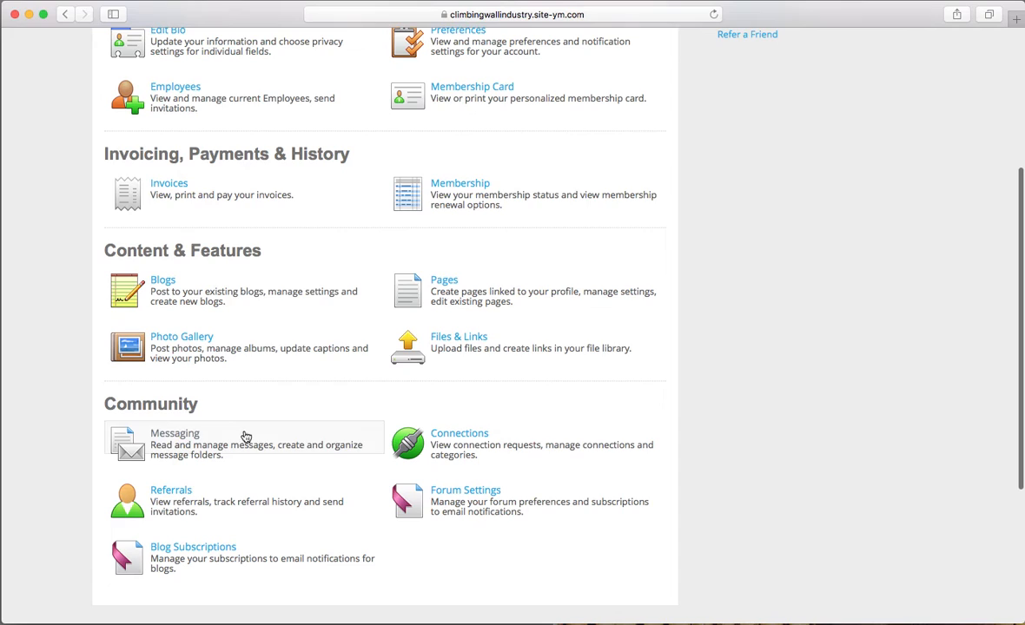
mouse_move(324, 447)
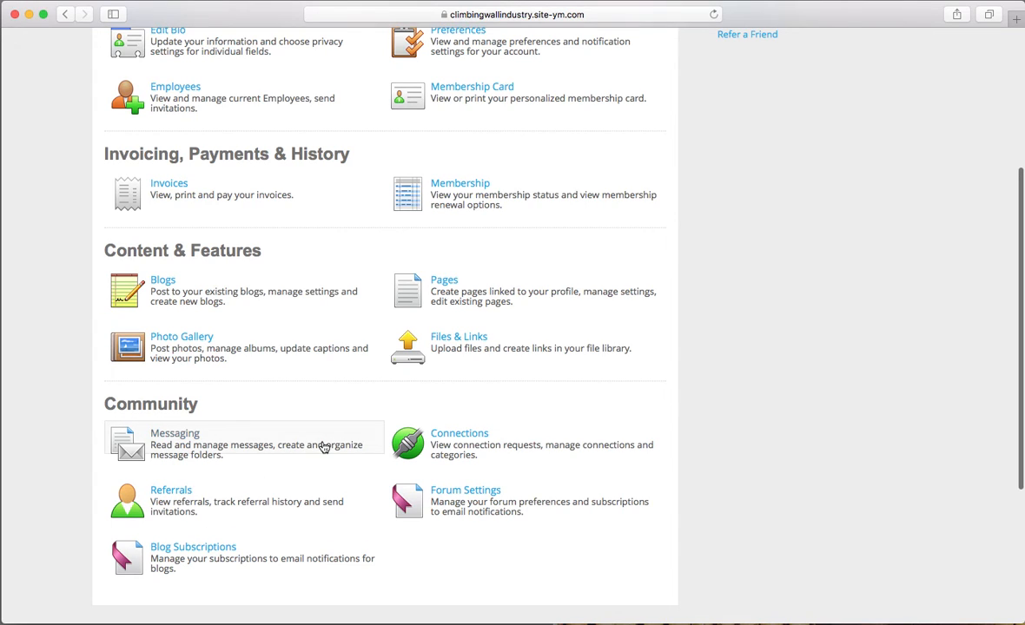
mouse_move(324, 446)
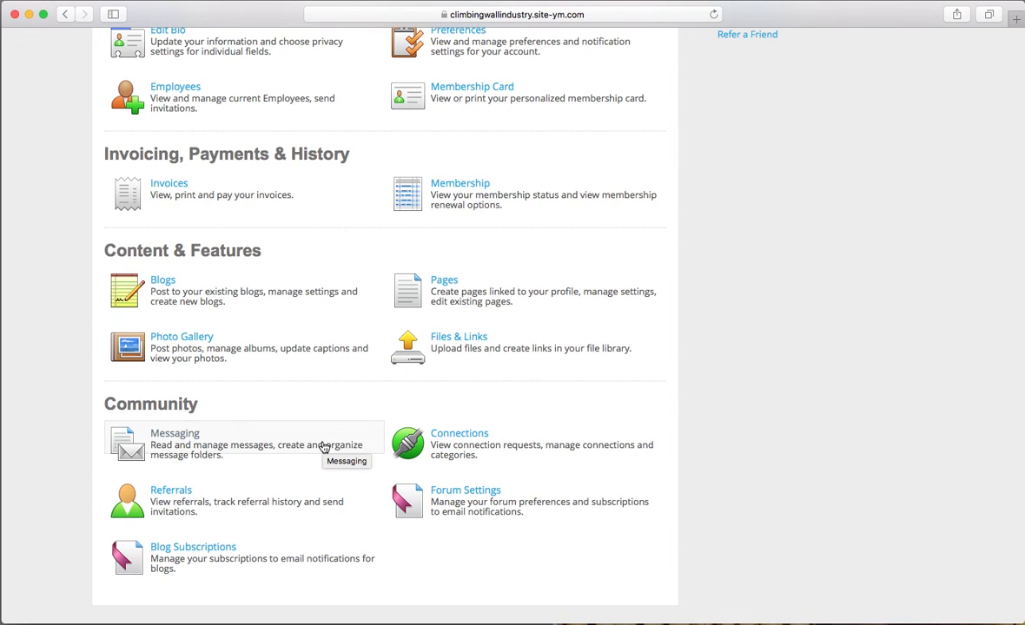
mouse_move(734, 384)
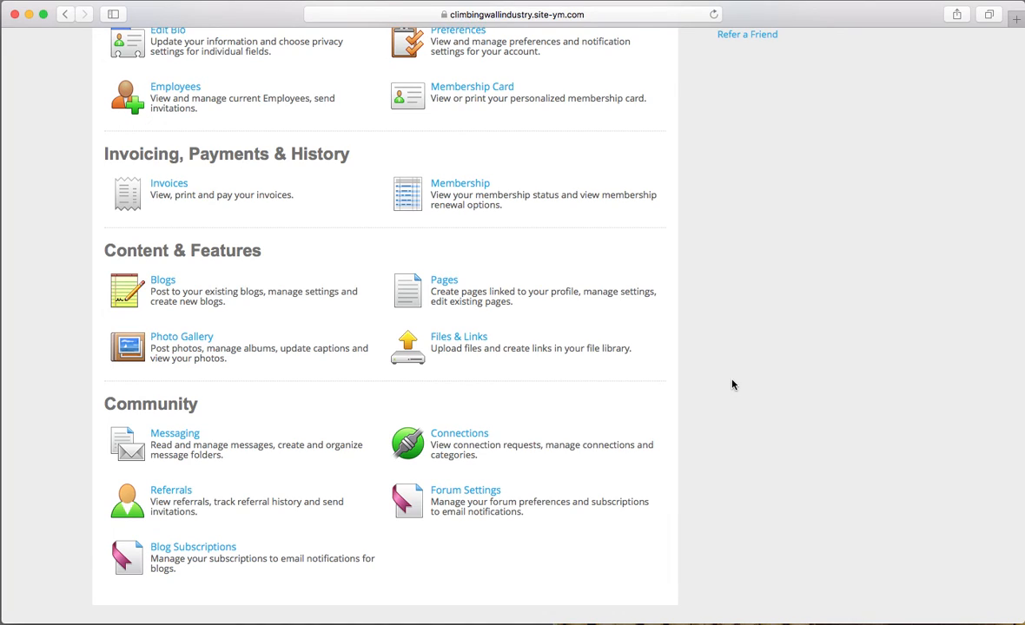